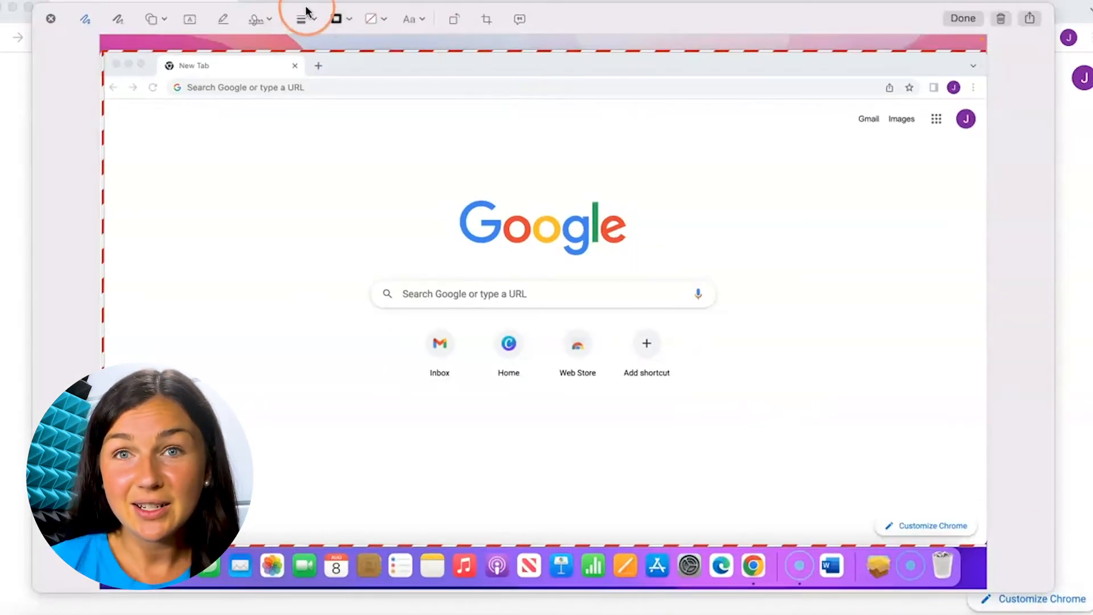
Draw an arrow left of the Google logo pointing at it, then confirm with Done
{"action": "left_click", "coordinate": [151, 19]}
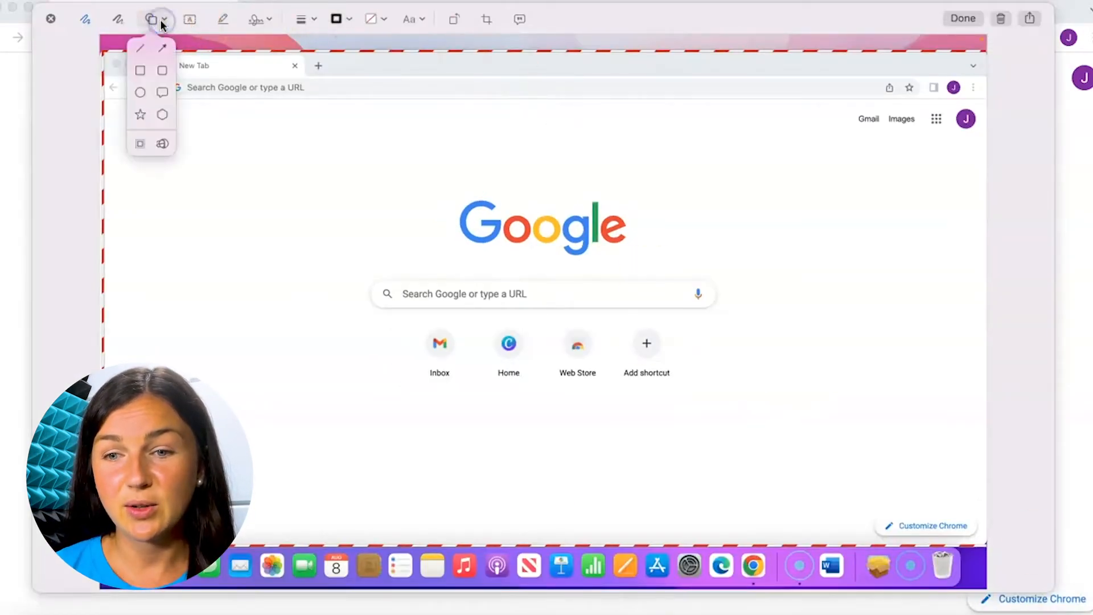
{"action": "left_click_drag", "start_coordinate": [511, 312], "coordinate": [574, 312]}
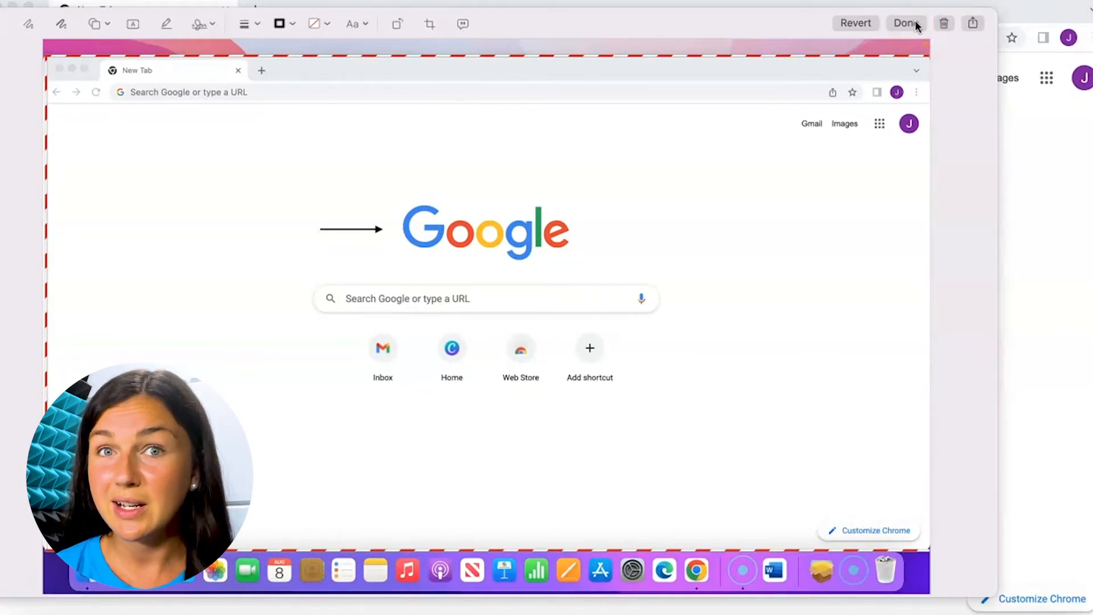
{"action": "left_click", "coordinate": [905, 22]}
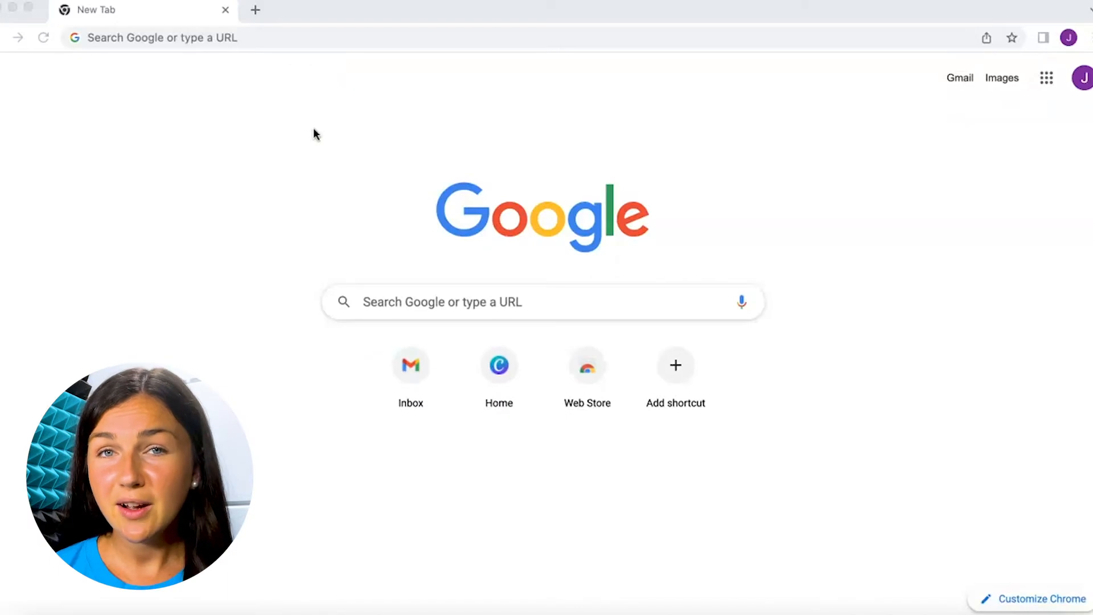
{"action": "left_click", "coordinate": [314, 139]}
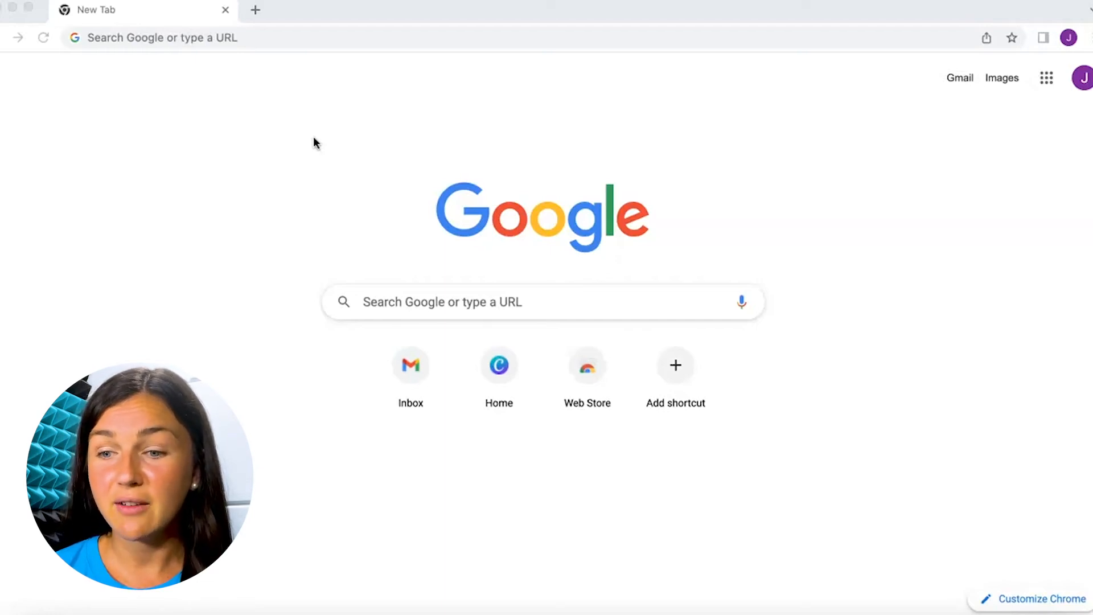
{"action": "left_click", "coordinate": [265, 115]}
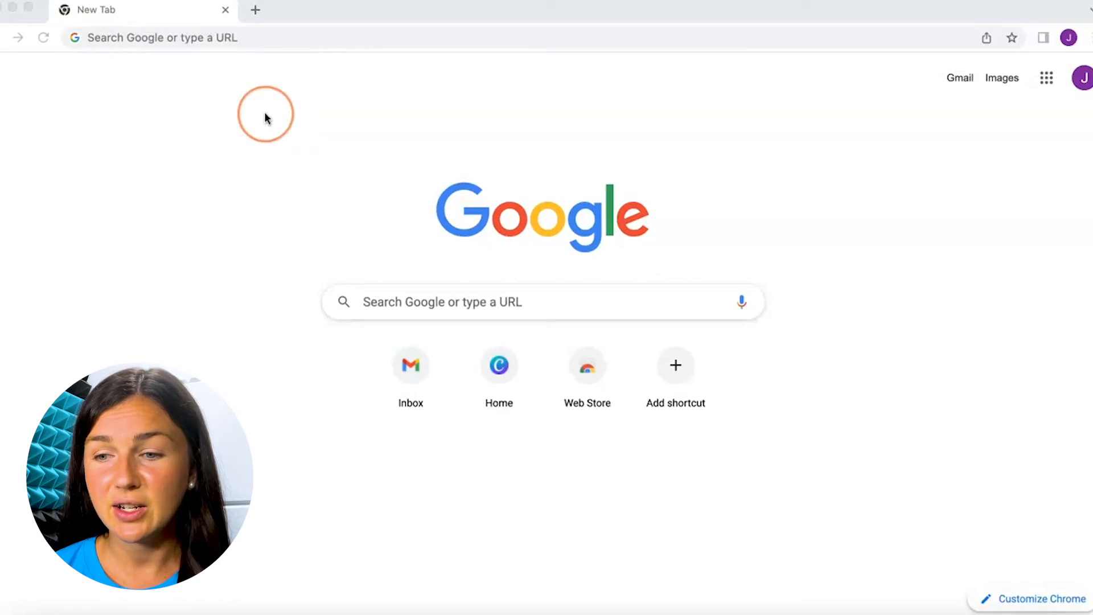
{"action": "mouse_move", "coordinate": [400, 157]}
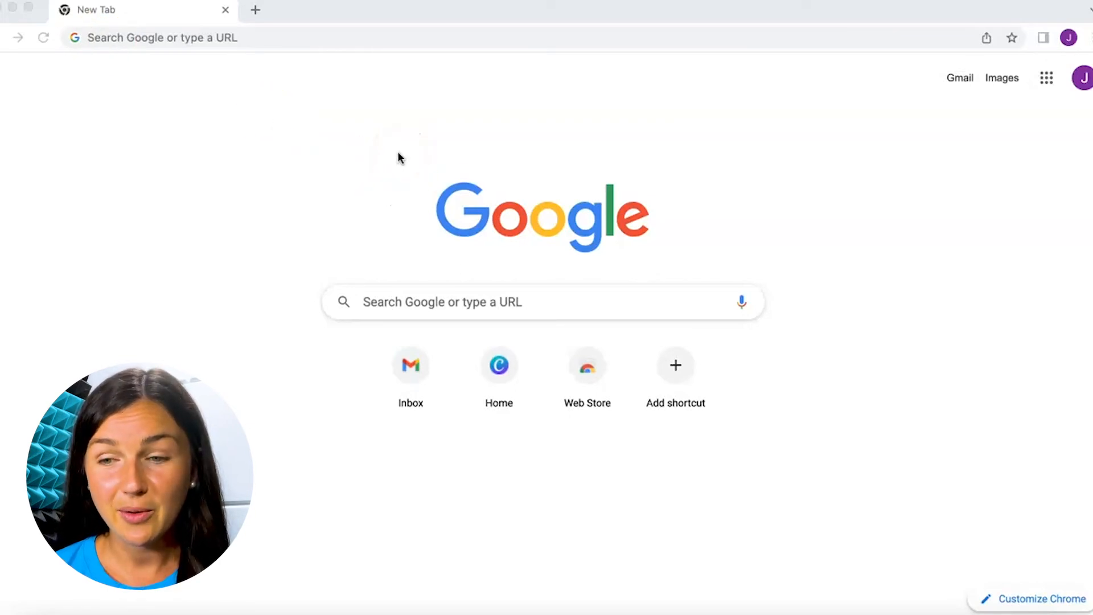
{"action": "mouse_move", "coordinate": [390, 154]}
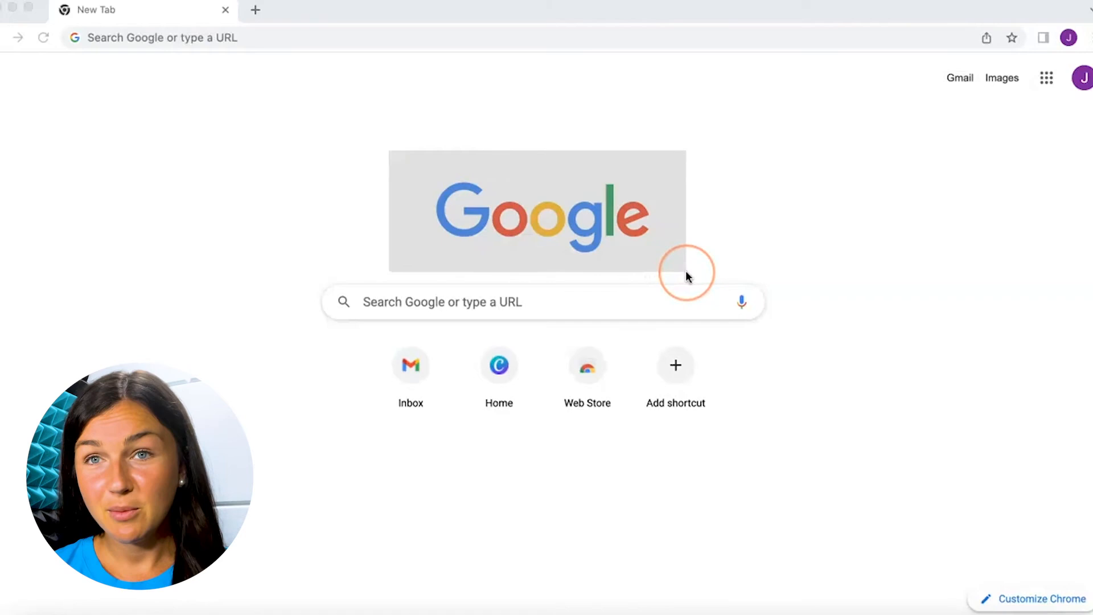
{"action": "mouse_move", "coordinate": [695, 277]}
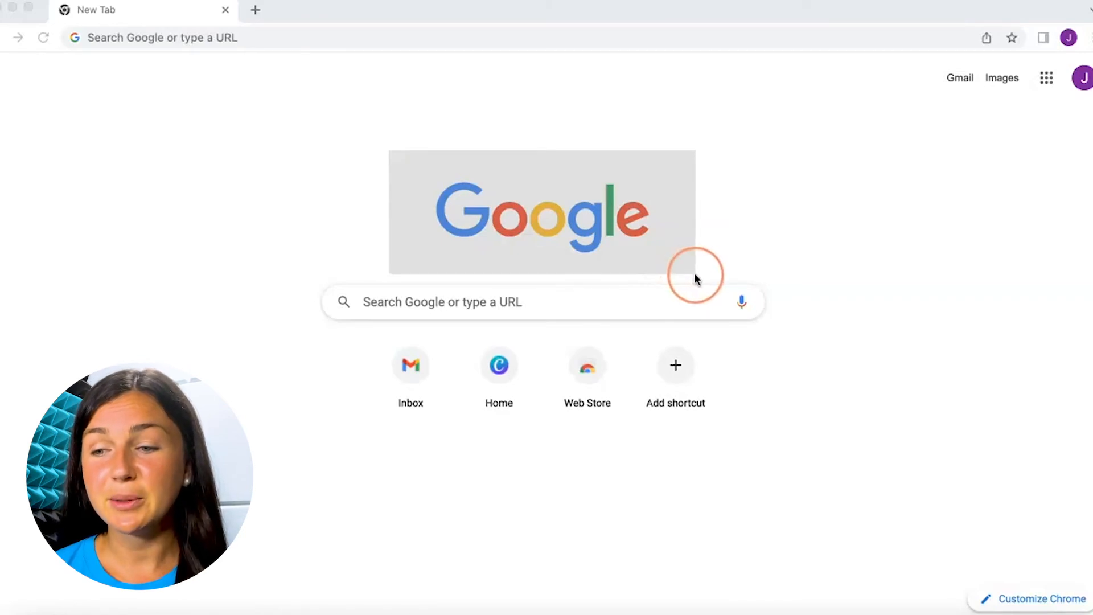